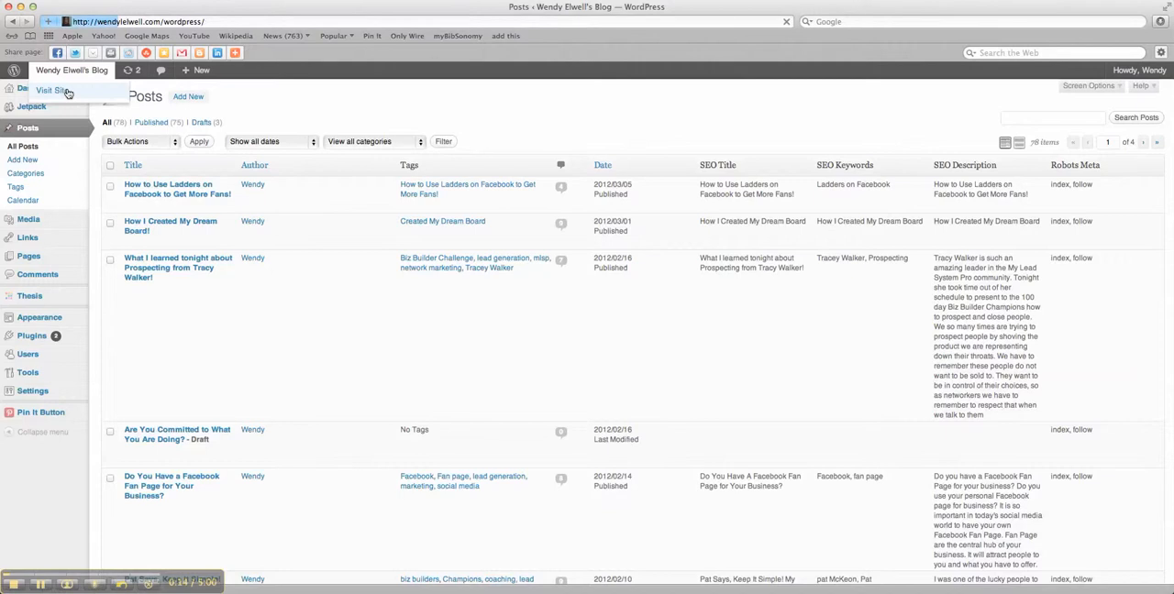
# View the live blog and scroll to its sidebar showing the existing Skype button.
pyautogui.click(51, 91)
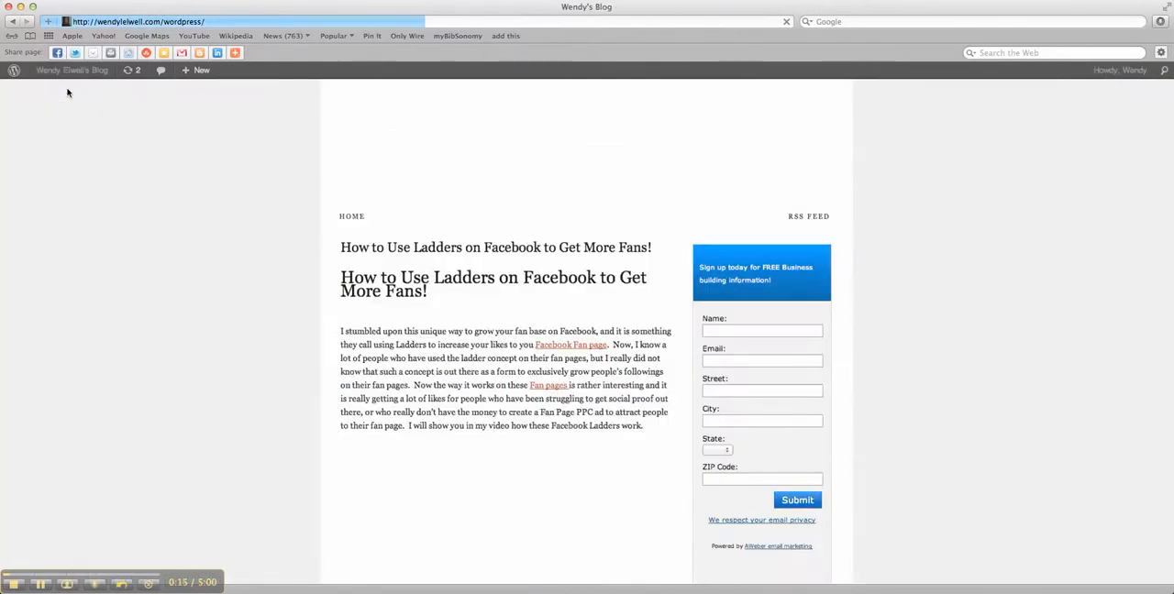
pyautogui.scroll(-3)
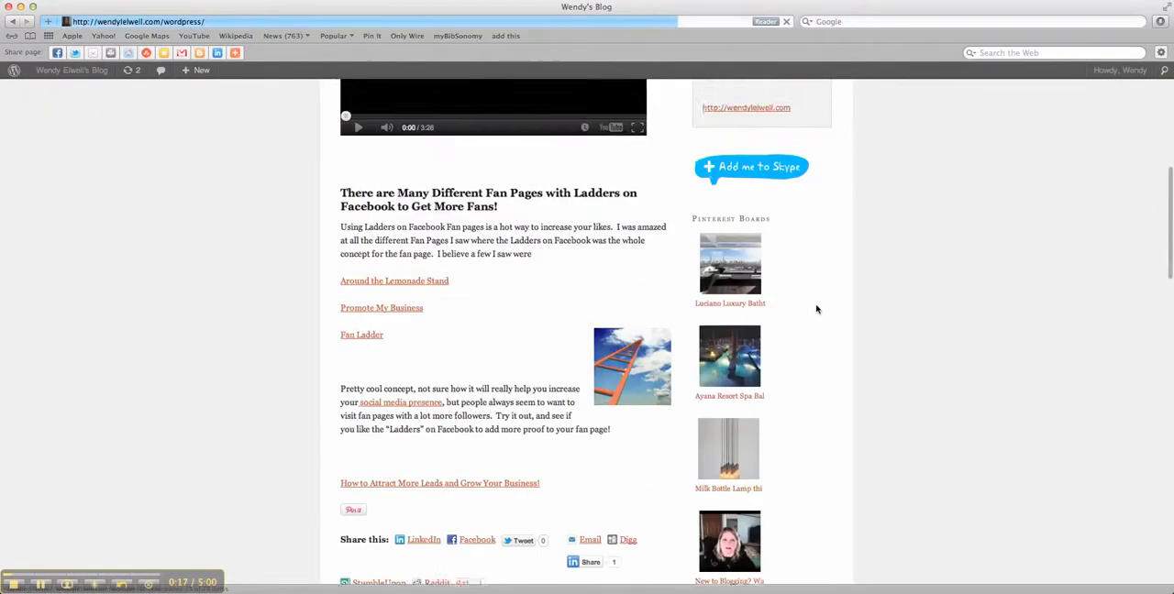
pyautogui.scroll(-3)
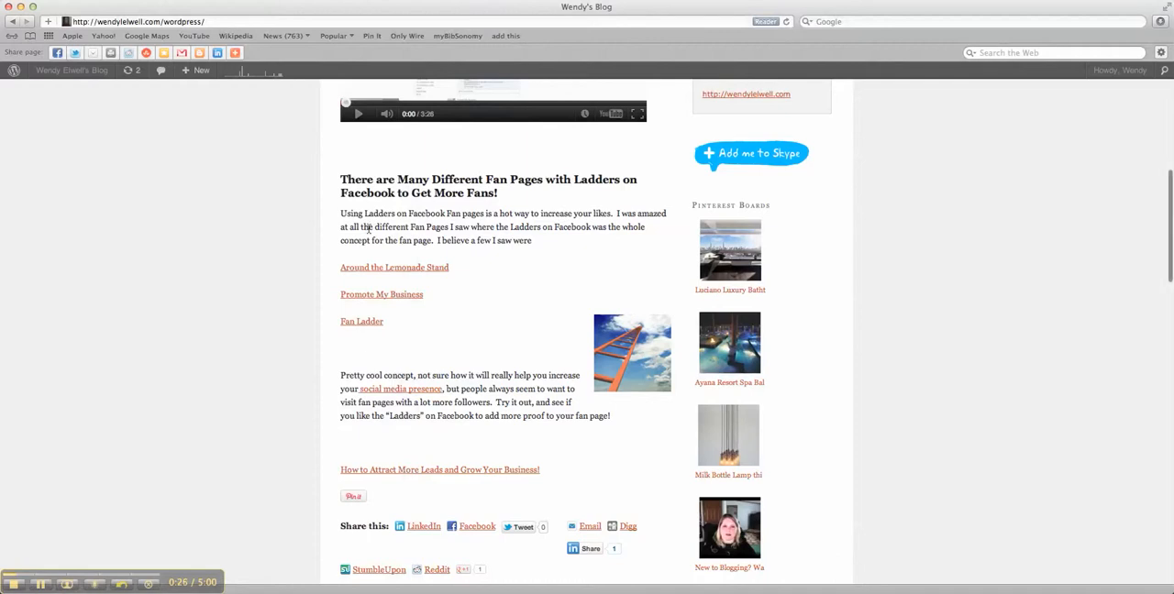
pyautogui.scroll(3)
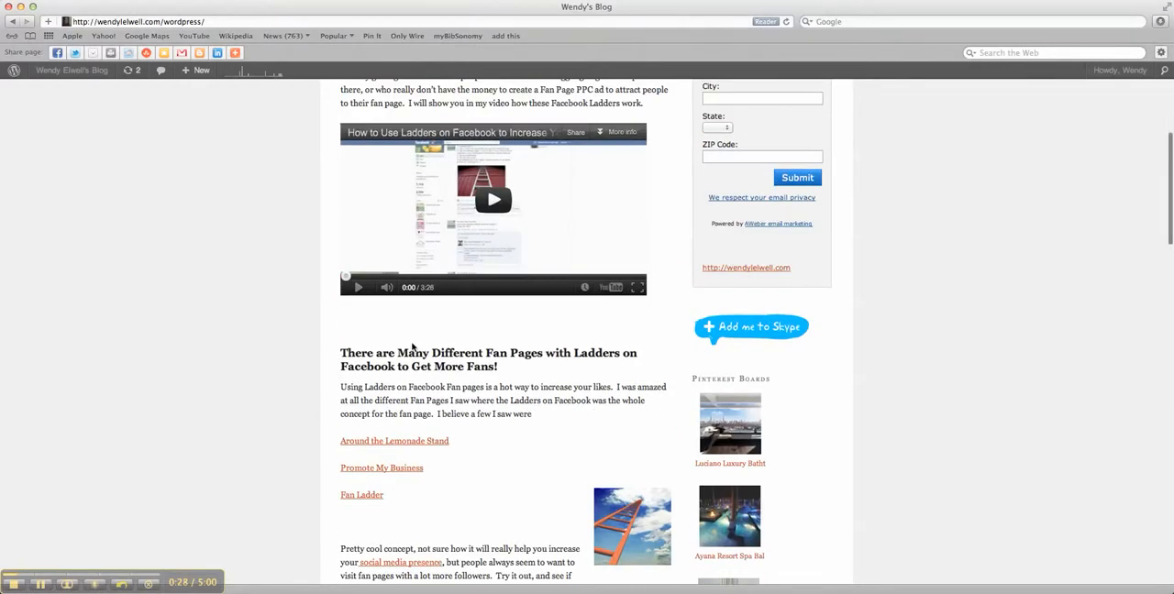
pyautogui.click(71, 69)
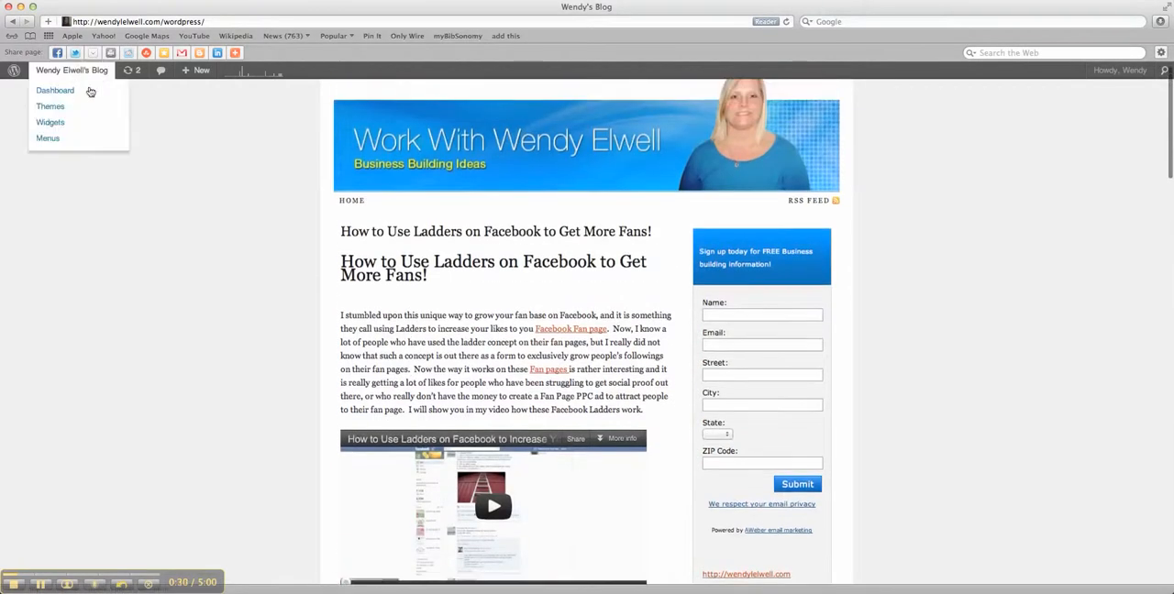
# Go to the admin Dashboard and then to Appearance > Widgets.
pyautogui.click(55, 90)
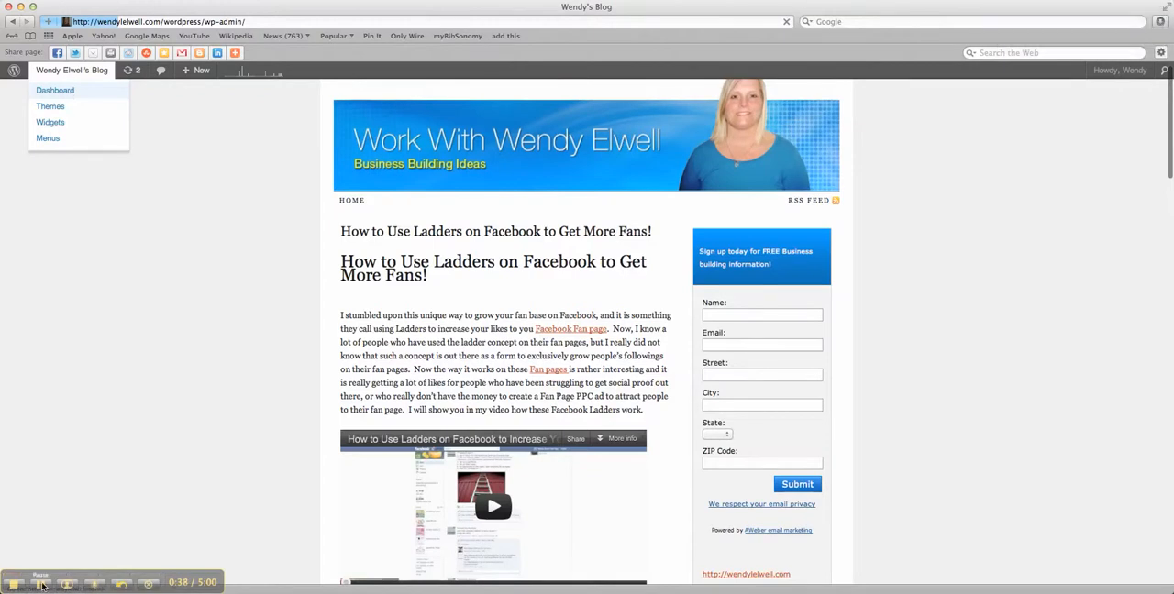
pyautogui.click(55, 90)
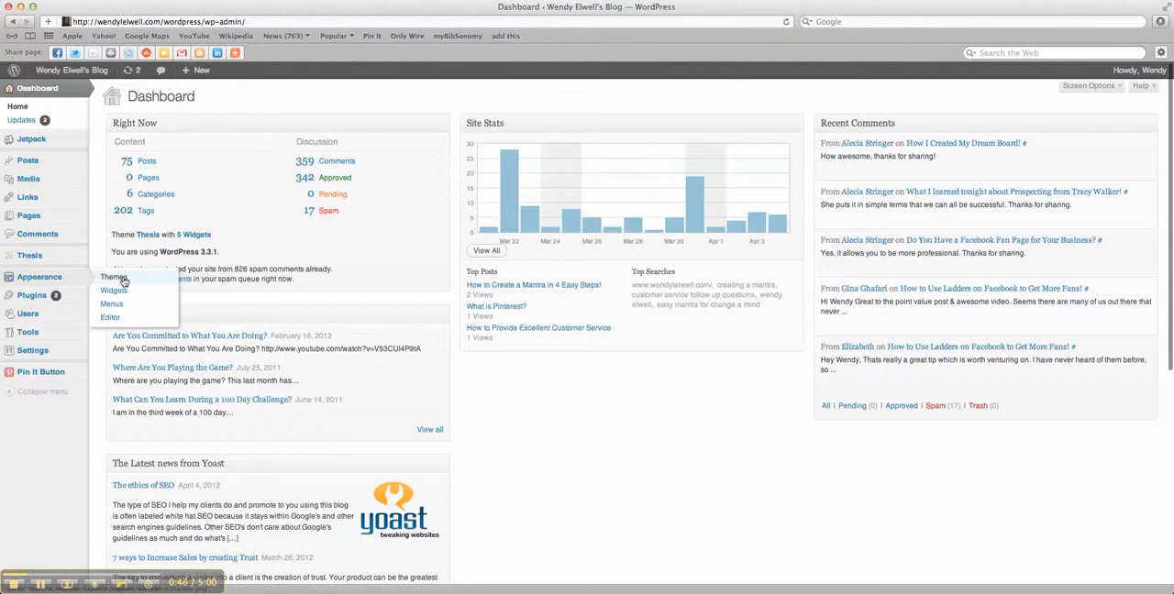
pyautogui.moveTo(113, 290)
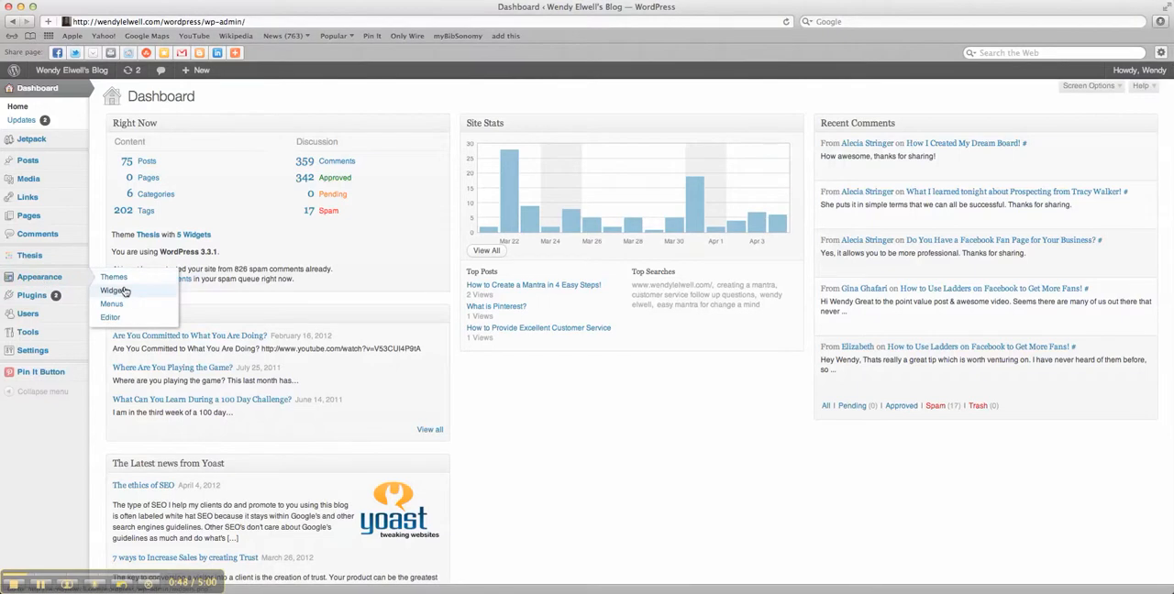
pyautogui.click(114, 289)
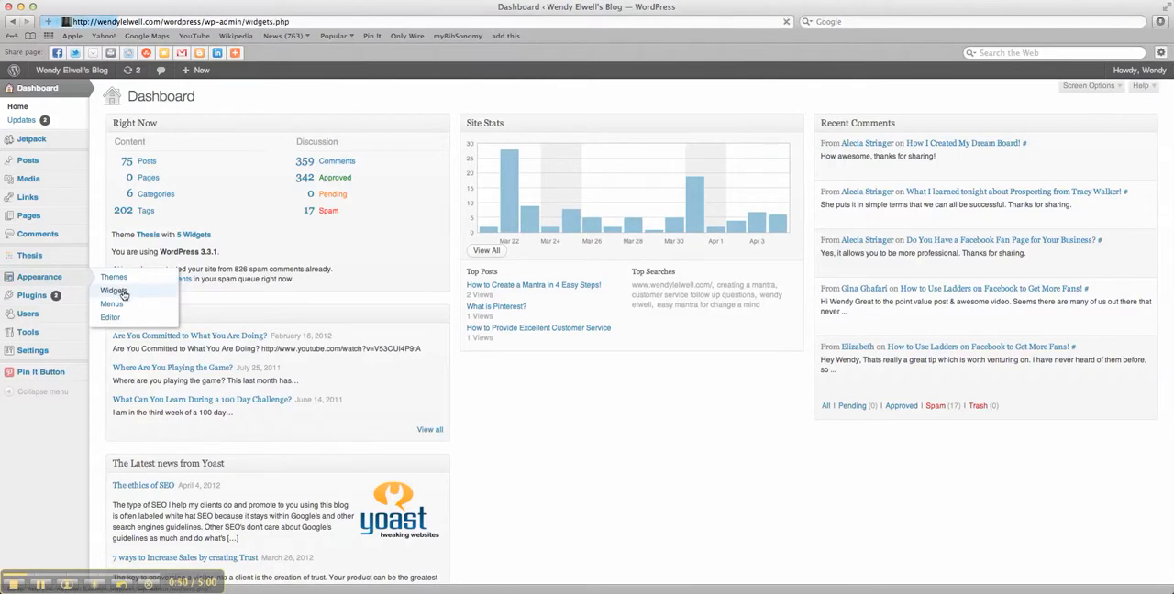
# Drag an empty Text widget into Sidebar 1 and switch to the Skype button wizard.
pyautogui.click(113, 290)
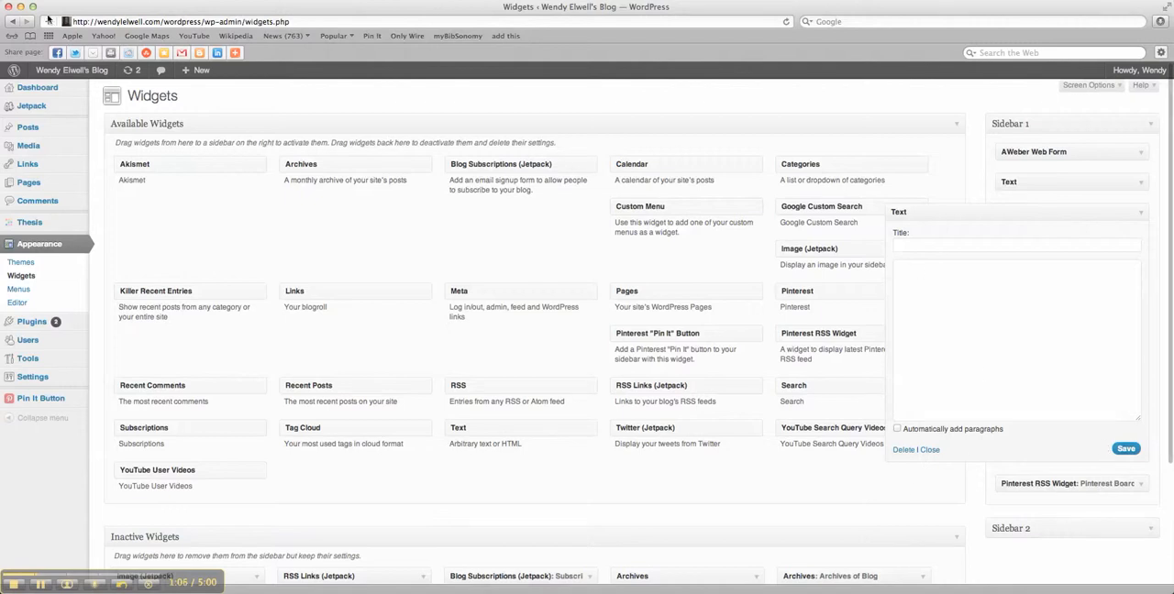
pyautogui.moveTo(1093, 583)
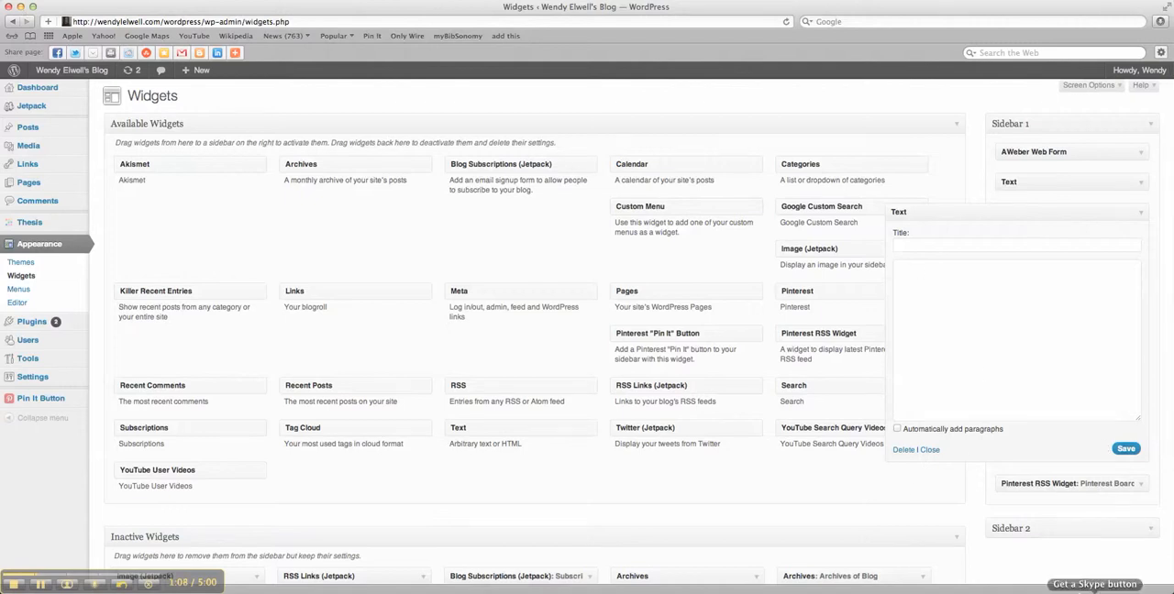
pyautogui.click(1094, 583)
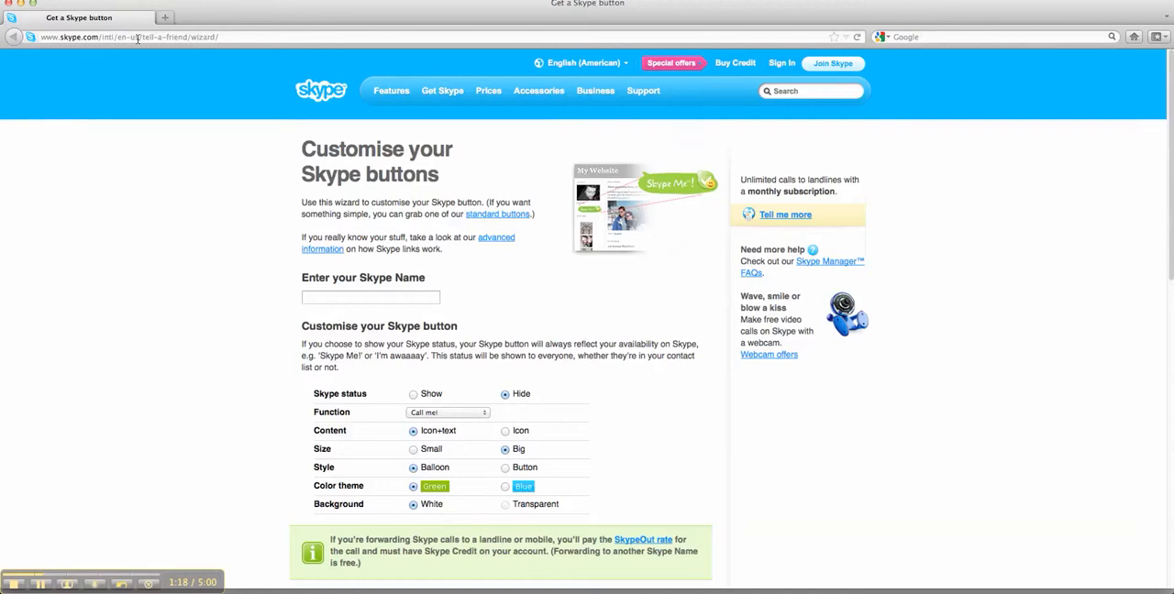
pyautogui.moveTo(248, 46)
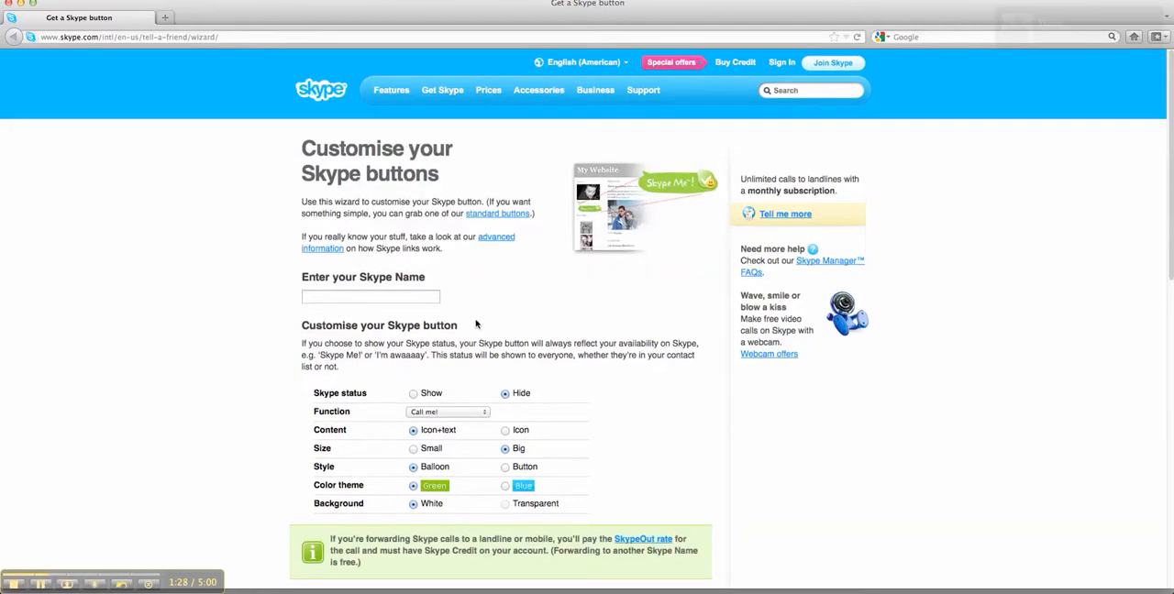
pyautogui.write('wendythe')
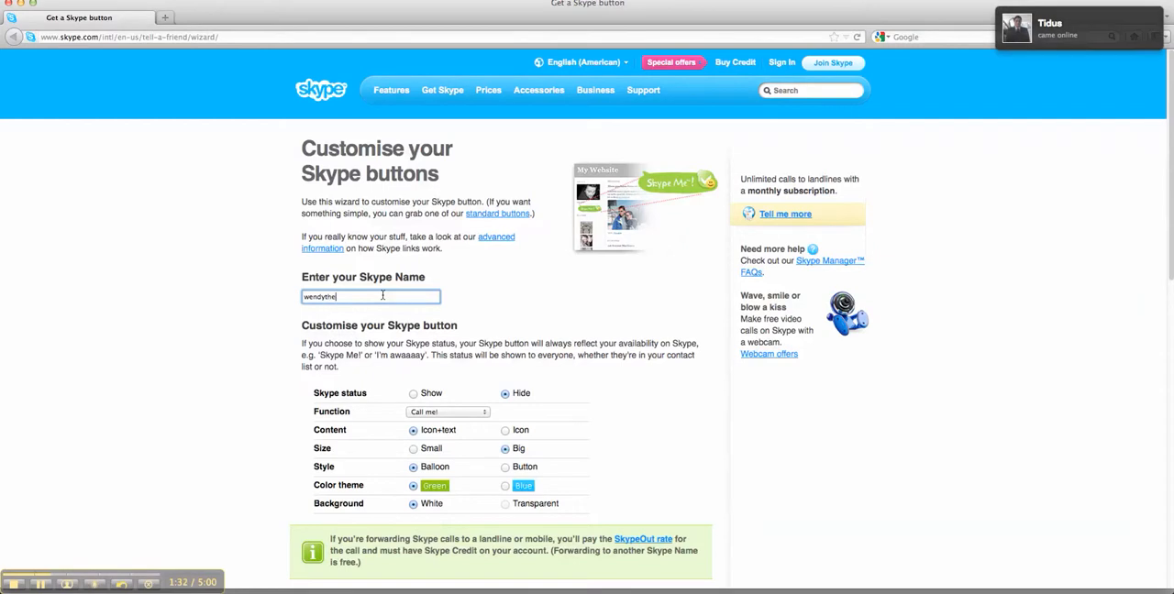
pyautogui.write('toylady')
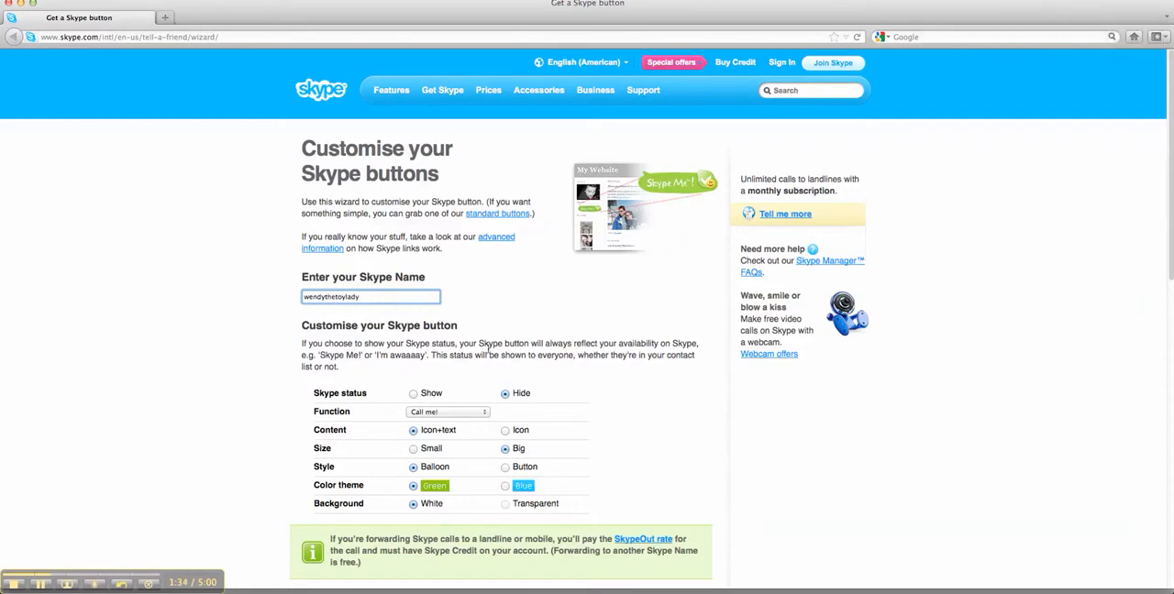
pyautogui.click(447, 411)
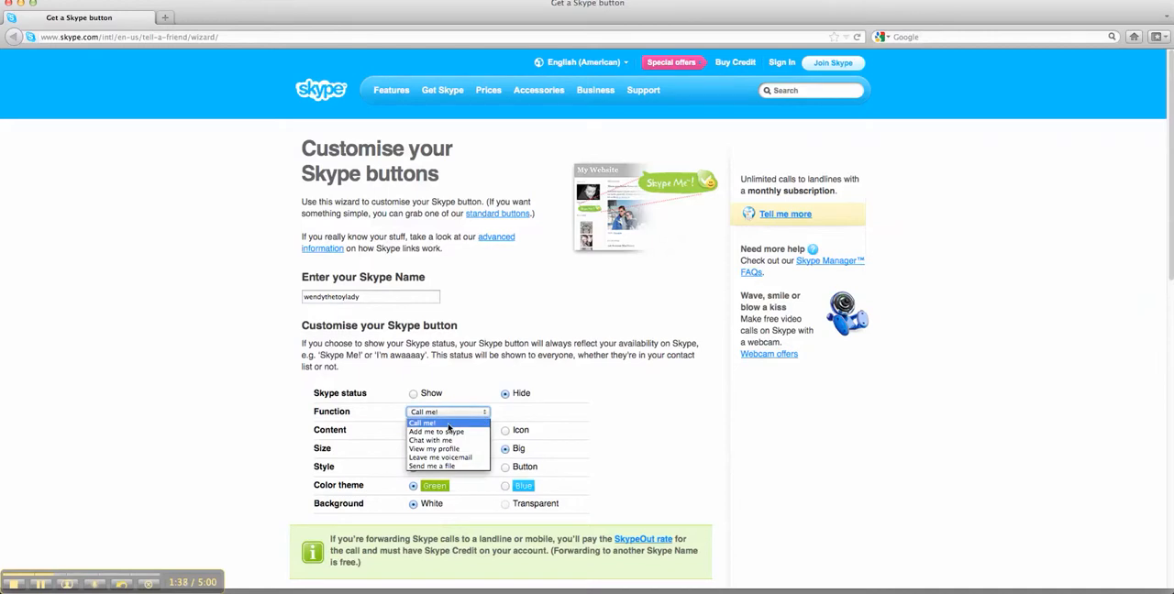
pyautogui.click(422, 423)
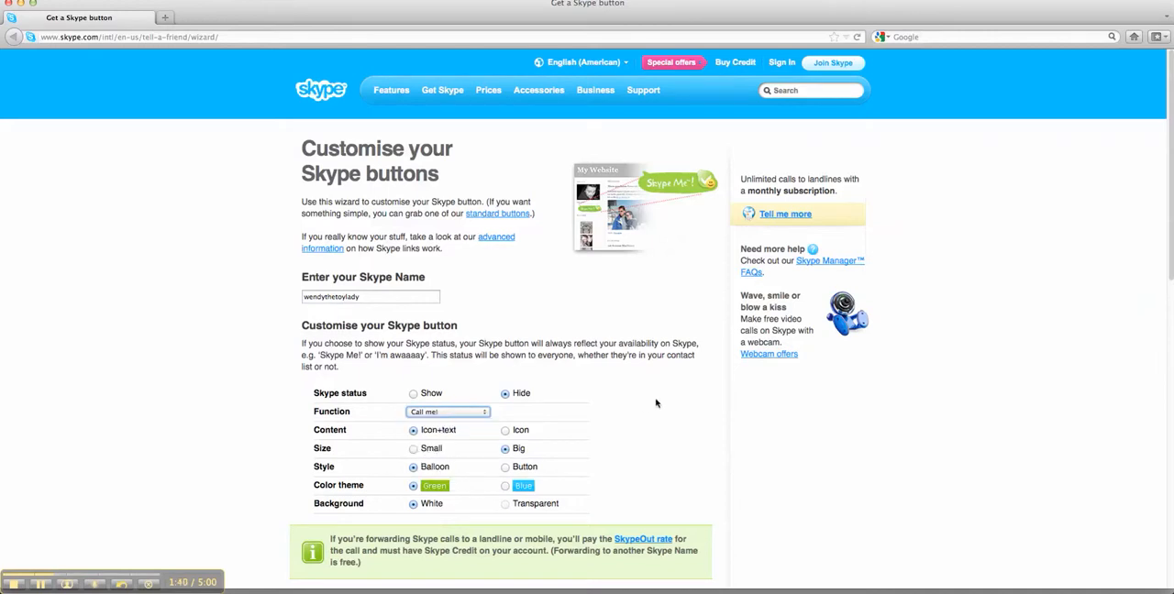
pyautogui.scroll(-3)
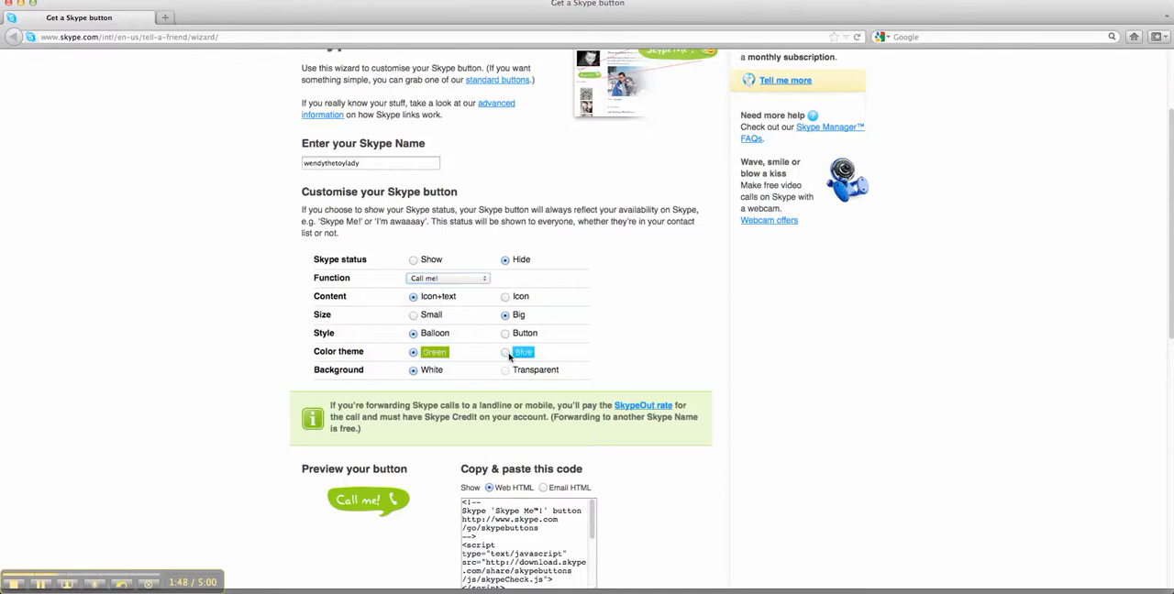
# Choose the blue colour theme for the Call me! balloon button and view its HTML code.
pyautogui.scroll(-3)
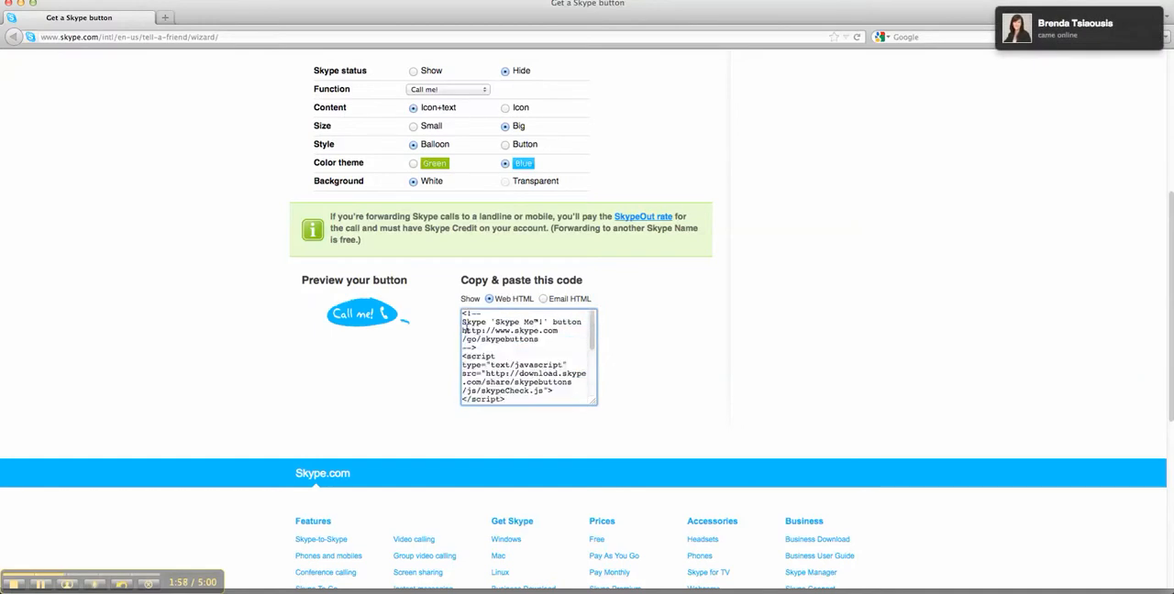
pyautogui.scroll(-3)
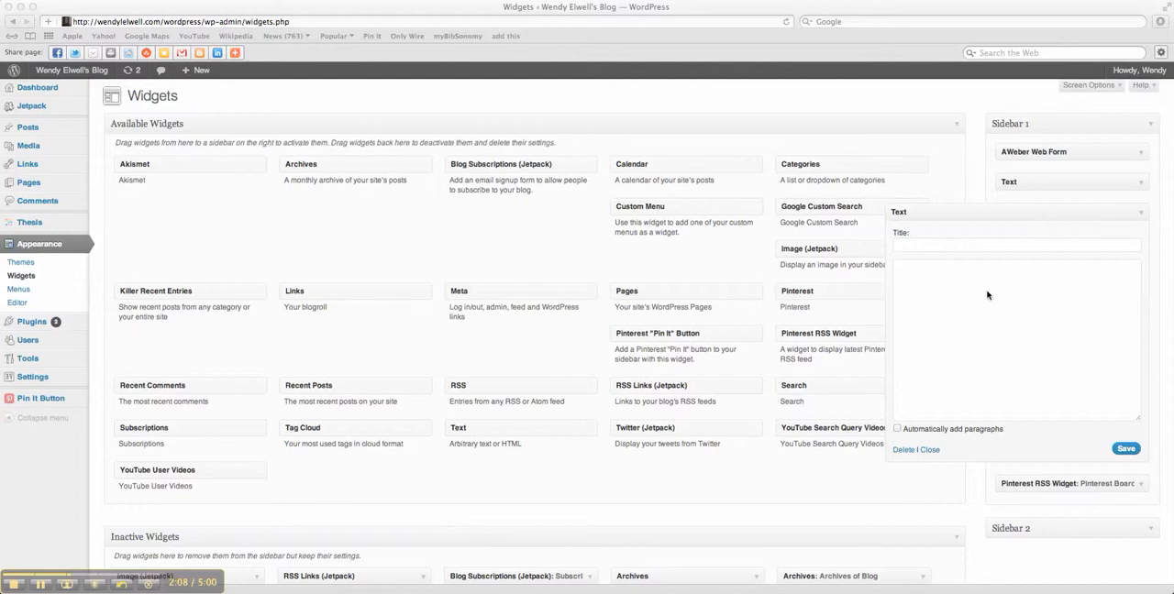
# Paste the Skype button HTML into the Text widget, save and close it.
pyautogui.click(1008, 340)
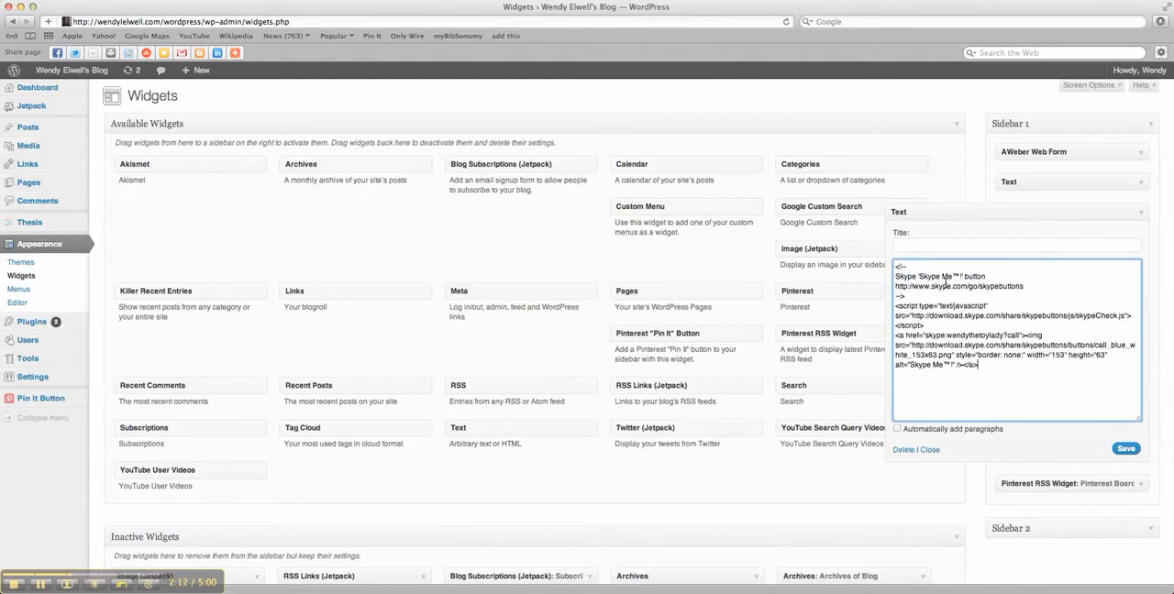
pyautogui.moveTo(1122, 439)
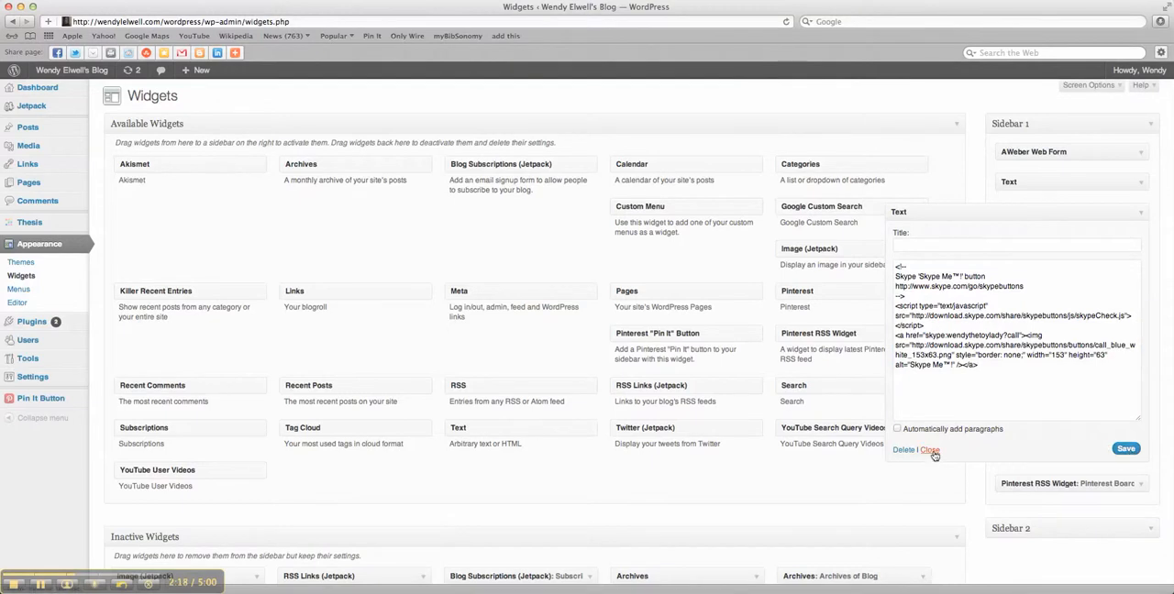
pyautogui.click(928, 451)
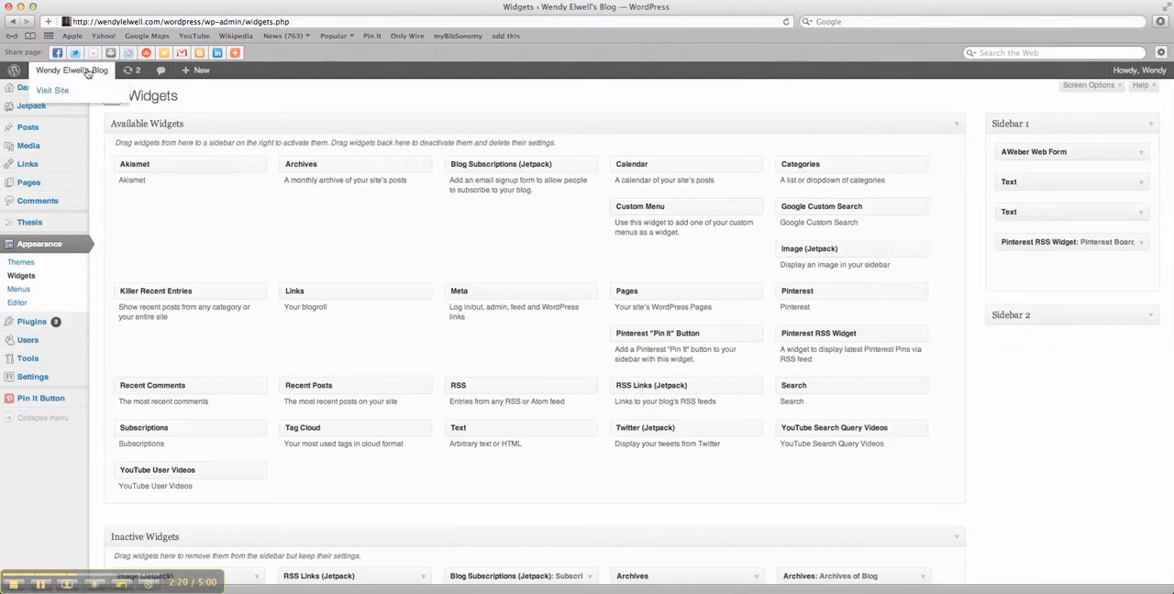
pyautogui.click(52, 90)
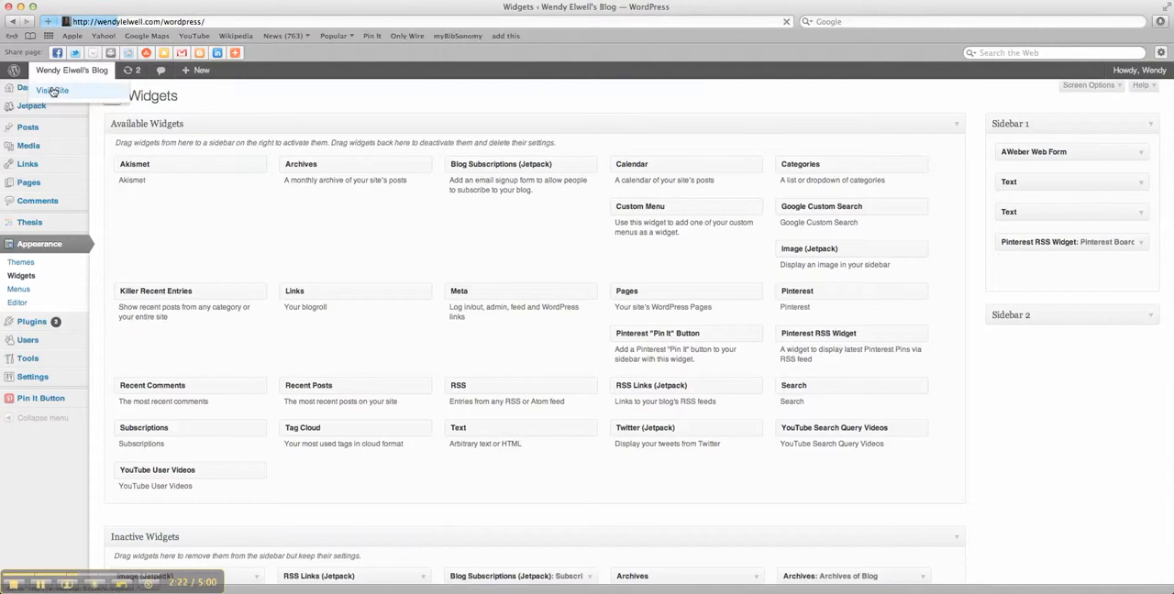
# Visit the live blog and scroll to the new blue Call me! button in the sidebar.
pyautogui.click(51, 89)
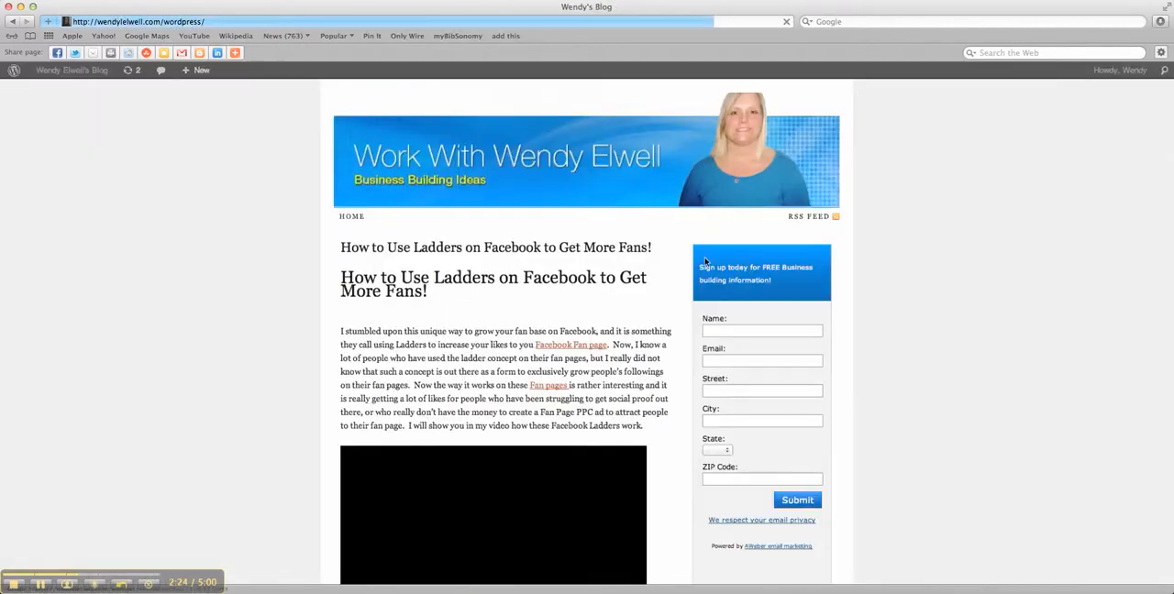
pyautogui.scroll(-3)
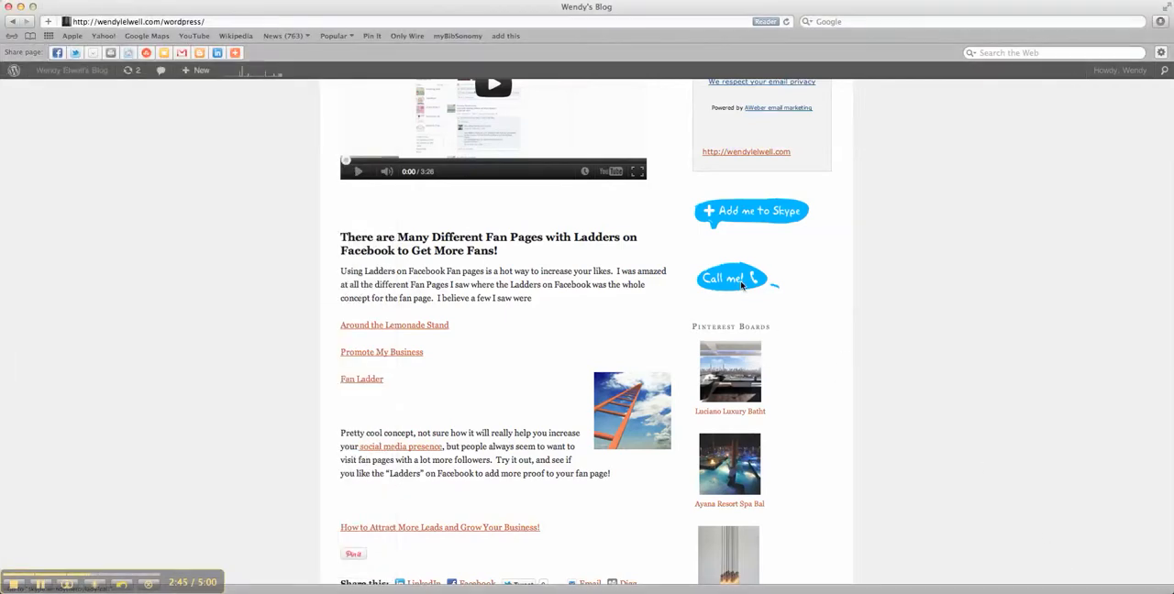
# Click the sidebar's Call me! button and confirm placing the Skype call.
pyautogui.click(724, 279)
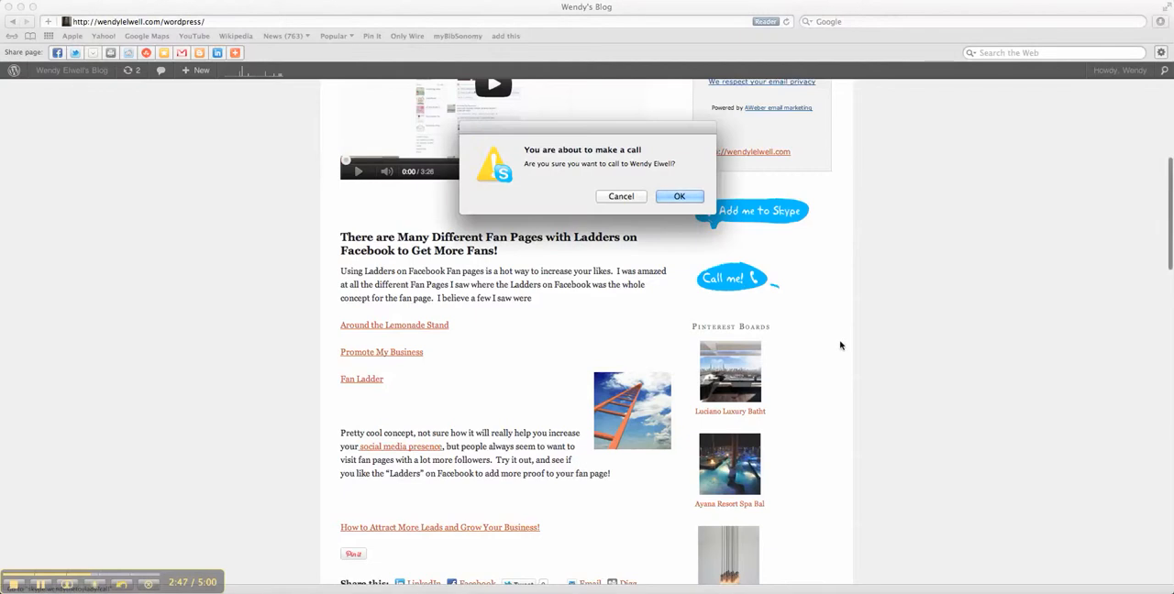
pyautogui.moveTo(536, 173)
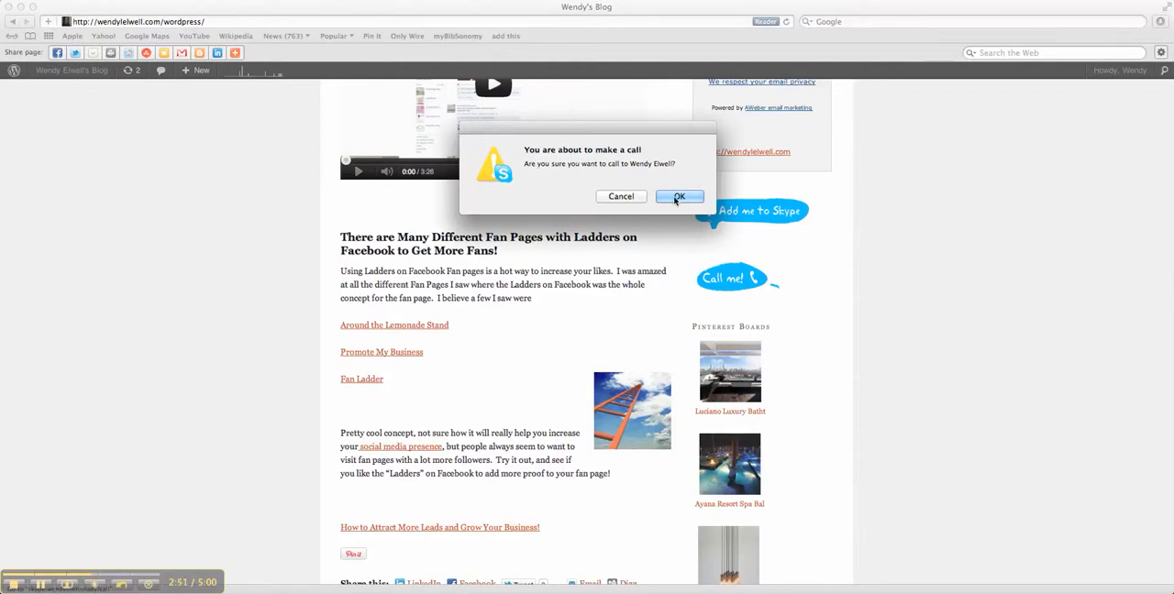
pyautogui.click(678, 197)
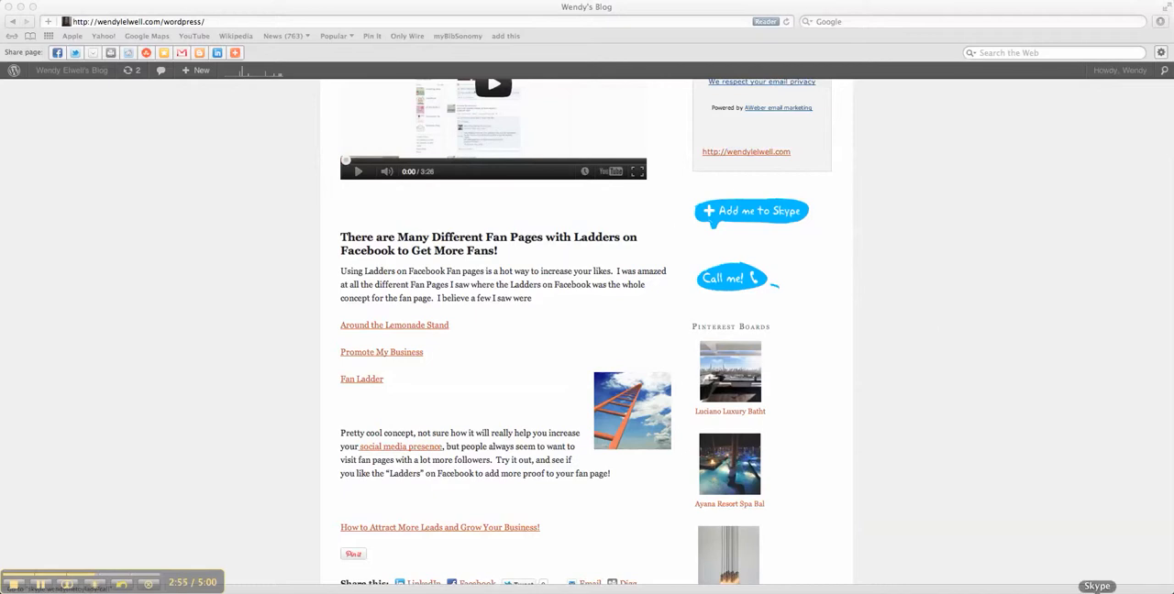
pyautogui.moveTo(877, 315)
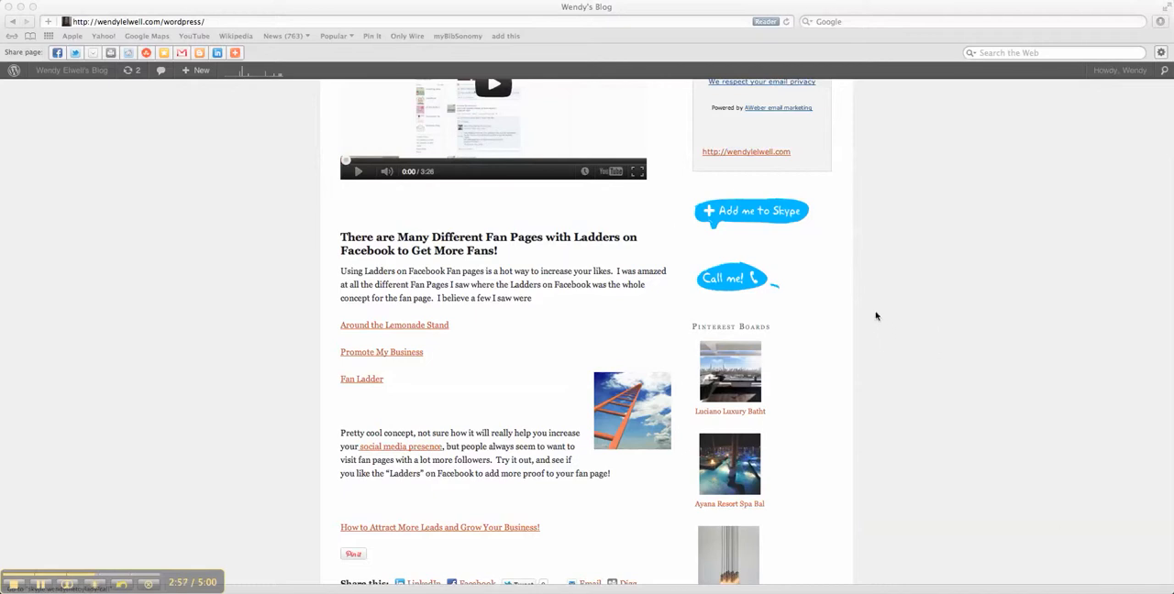
pyautogui.scroll(3)
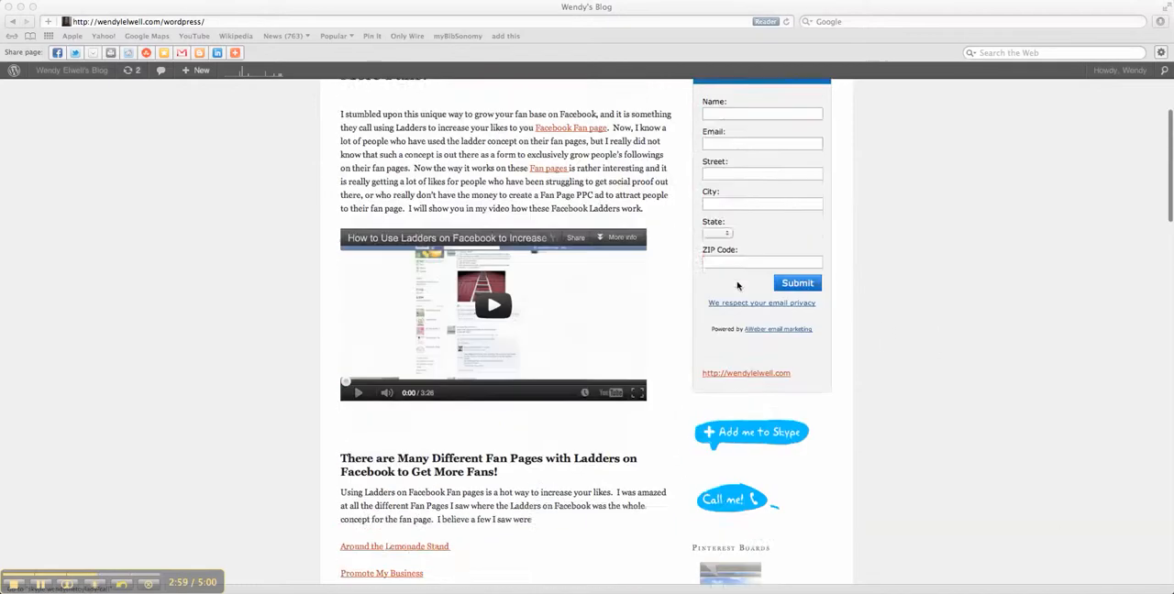
pyautogui.scroll(-3)
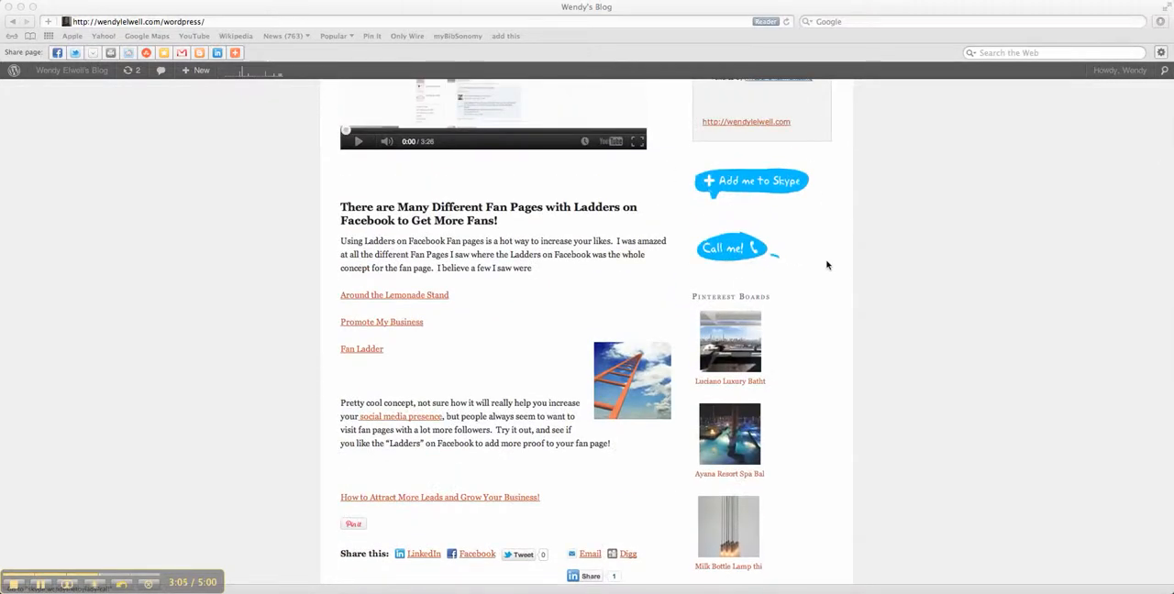
pyautogui.scroll(3)
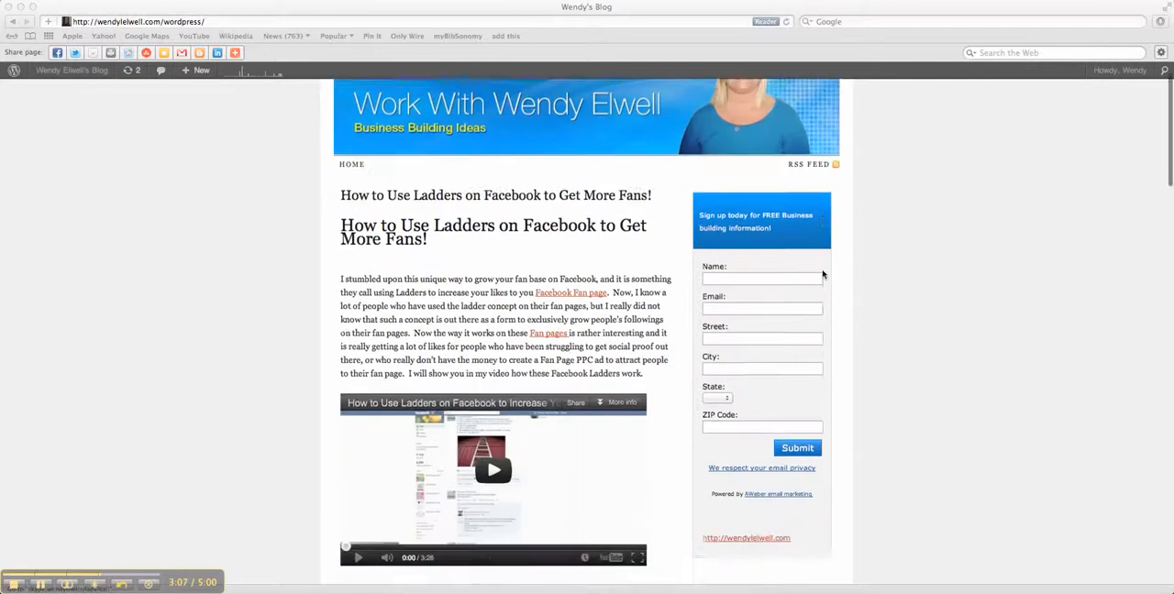
pyautogui.scroll(-3)
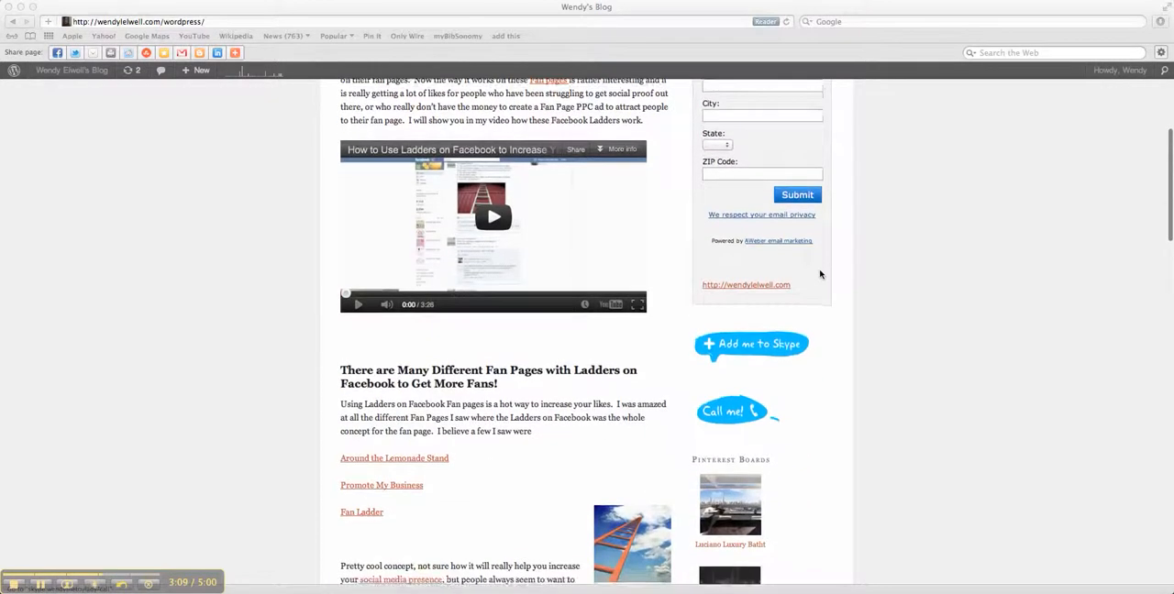
pyautogui.scroll(-3)
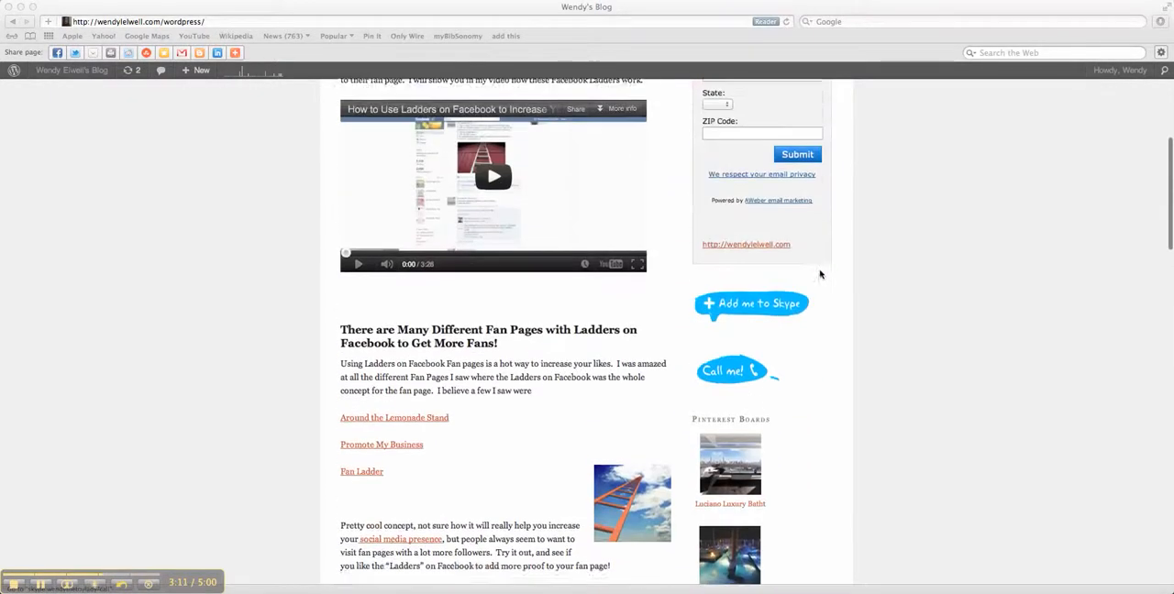